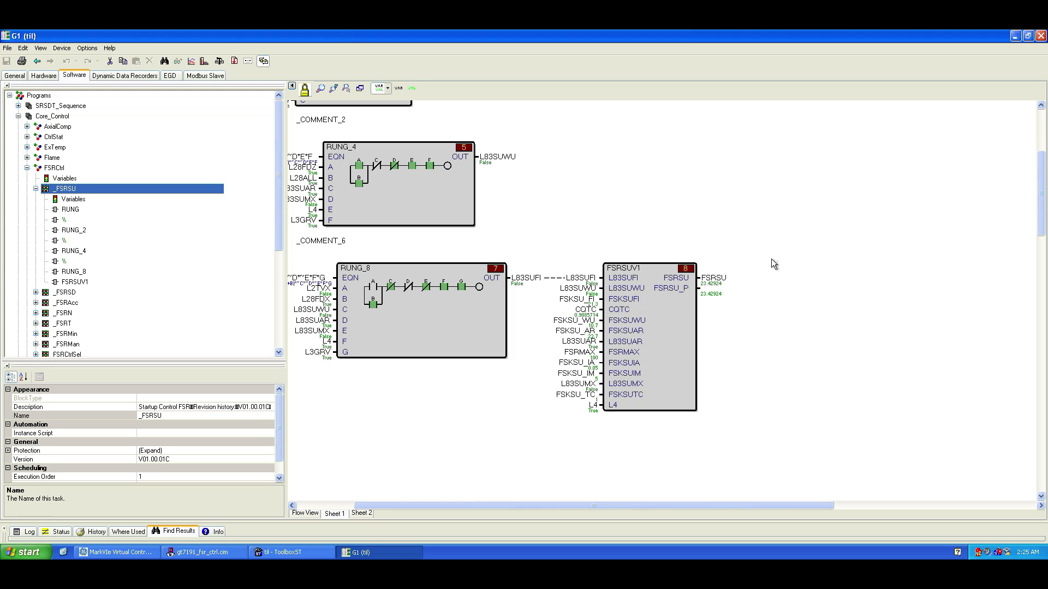
mouse_move(719, 281)
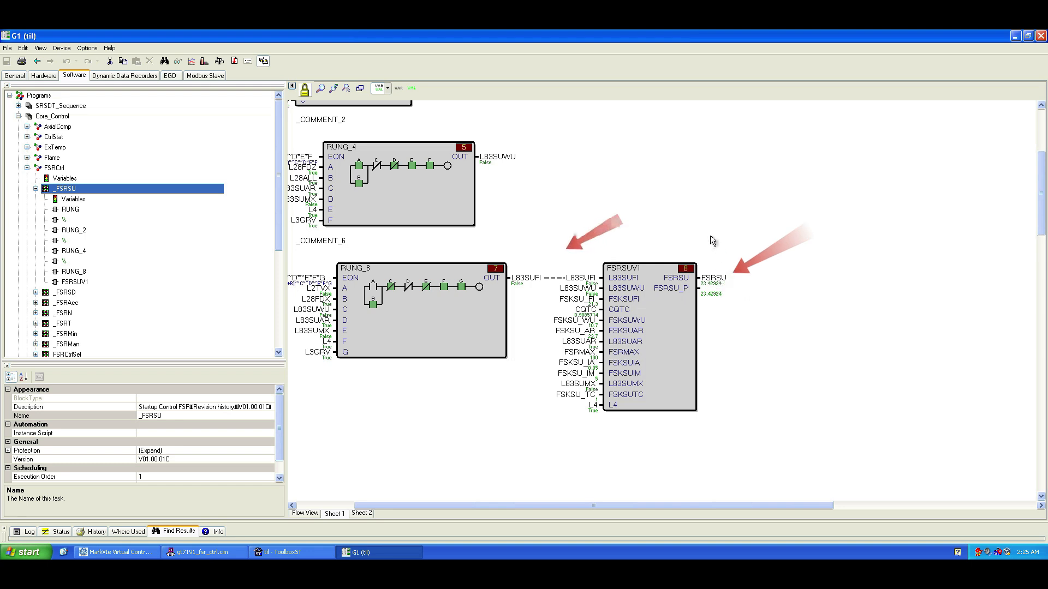
mouse_move(535, 281)
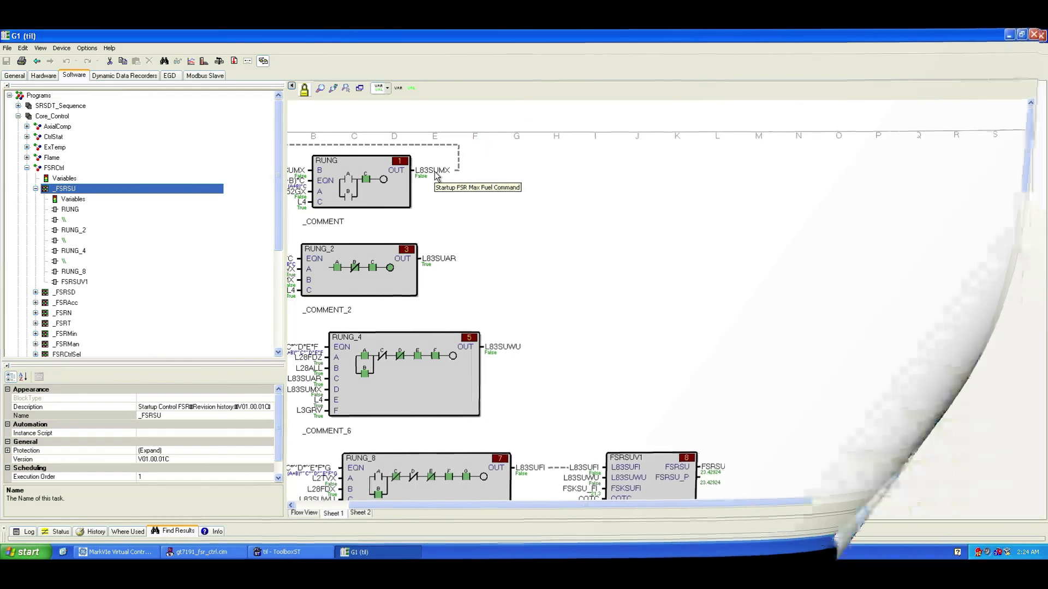
Open the G1 controller and the _FSRSU startup FSR task under Core_Control/FSRCtrl
left_click(14, 75)
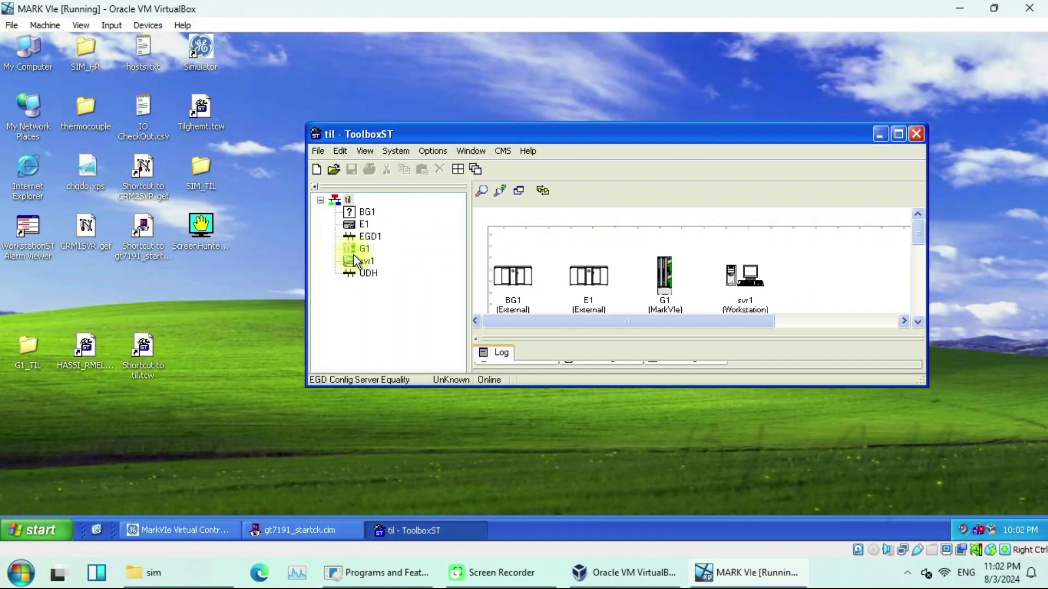
double_click(366, 248)
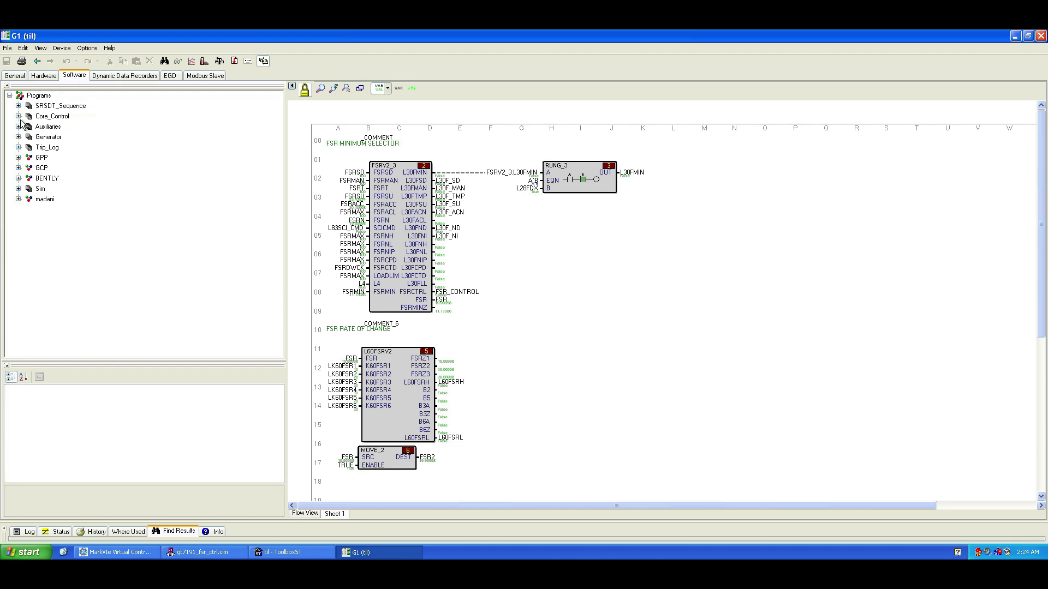
left_click(19, 117)
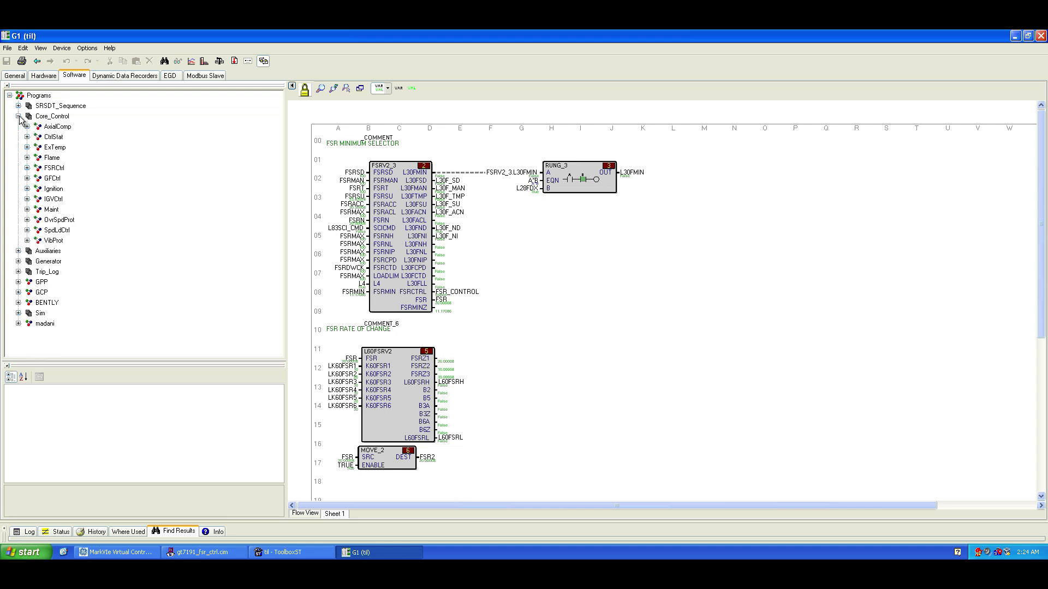
left_click(28, 168)
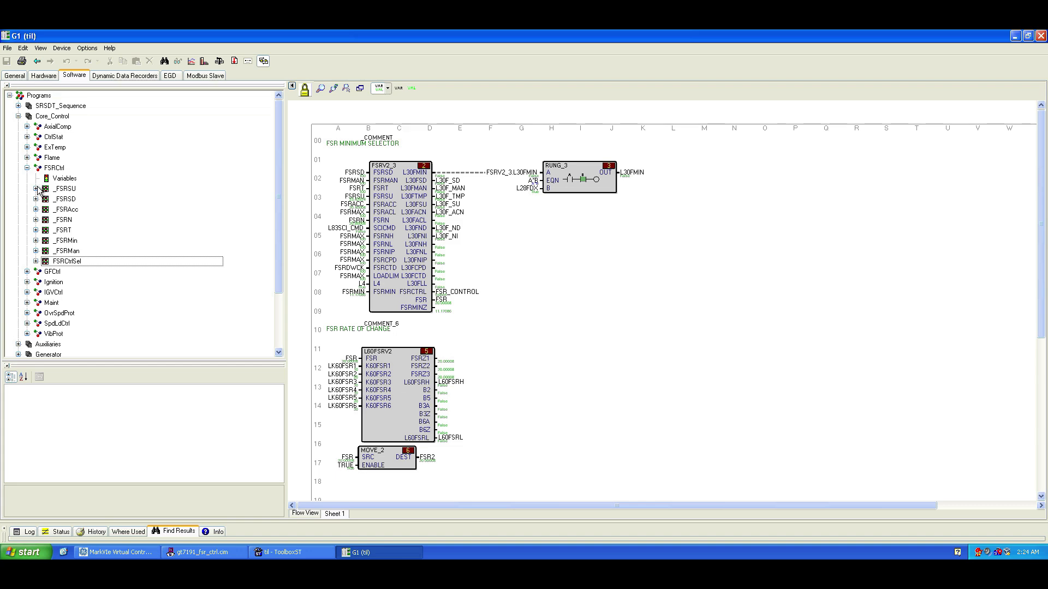
left_click(65, 189)
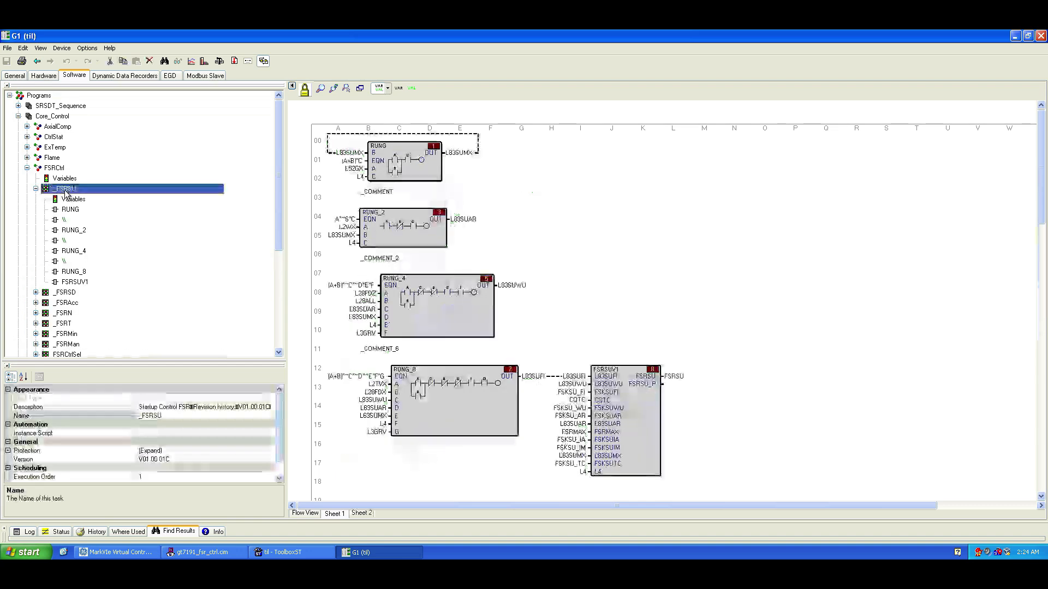
Walk through the RUNG, RUNG_2, RUNG_4 and RUNG_8 blocks of the _FSRSU diagram
left_click(70, 210)
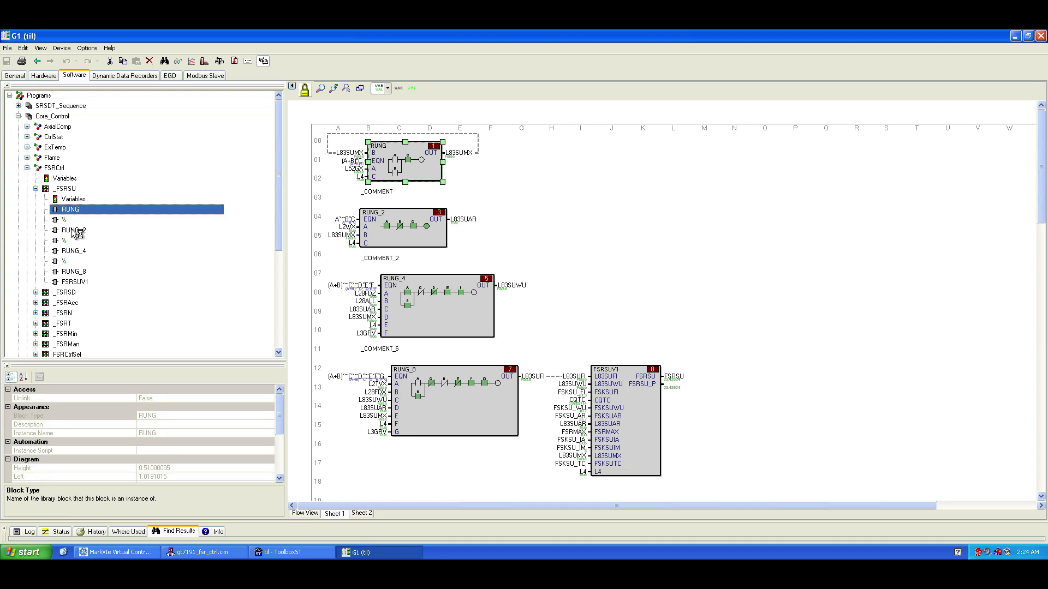
left_click(69, 230)
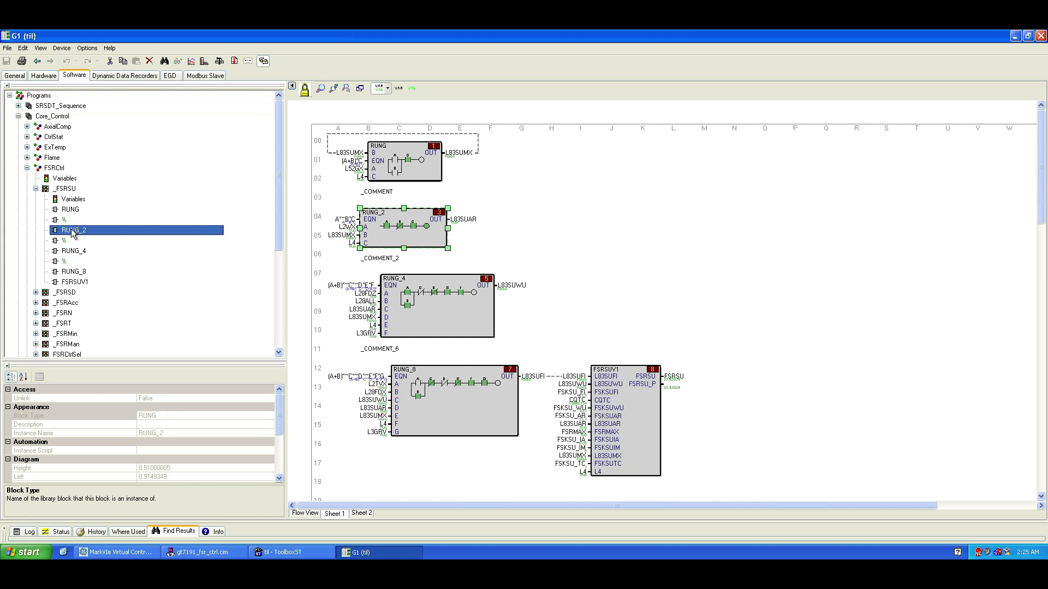
left_click(73, 251)
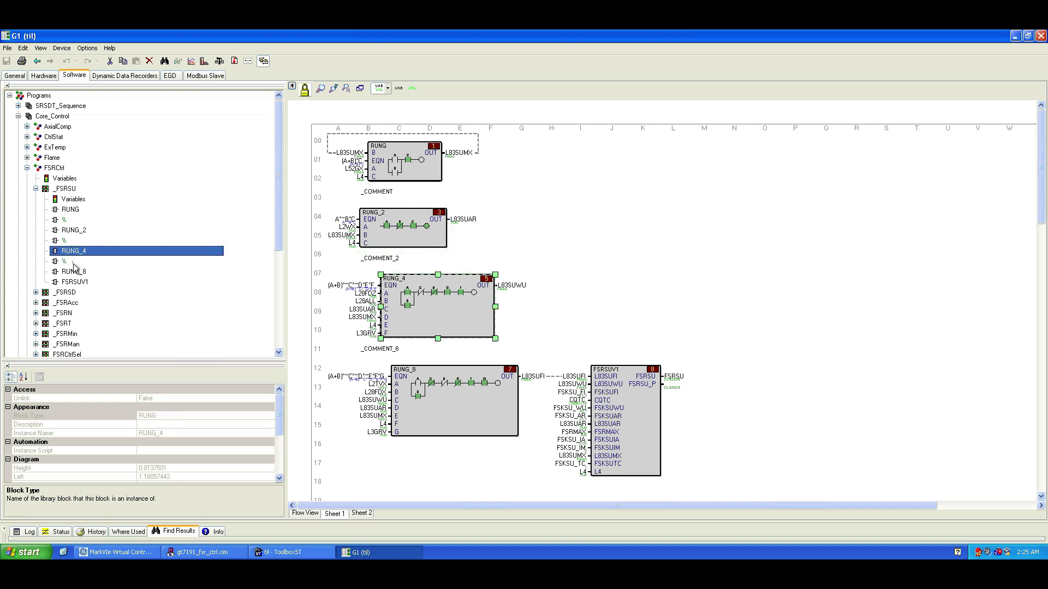
left_click(74, 282)
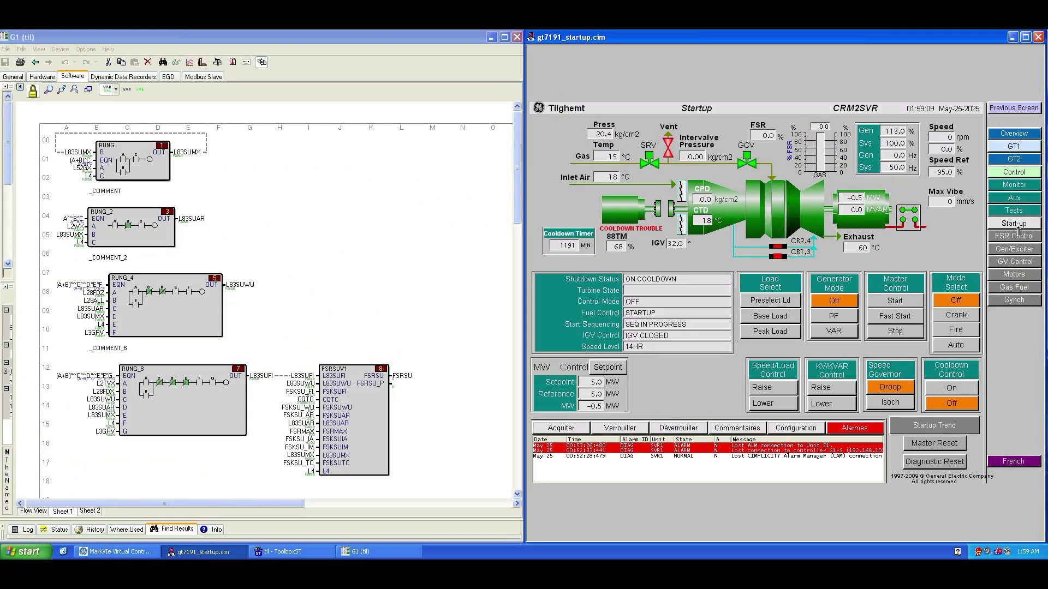
Switch the turbine to Auto mode, confirm it, and turn cooldown on
left_click(955, 345)
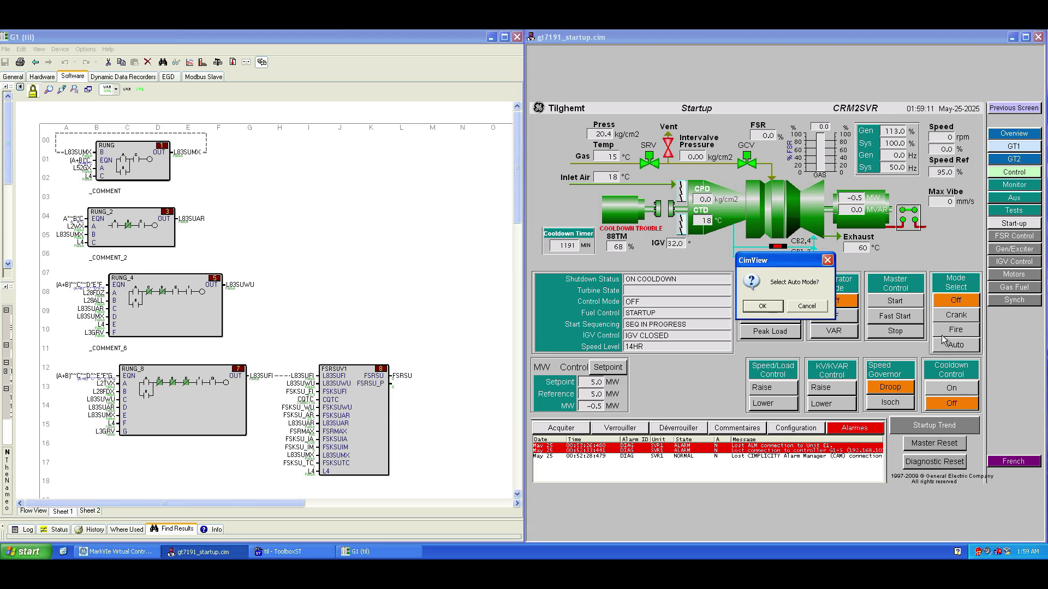
left_click(761, 306)
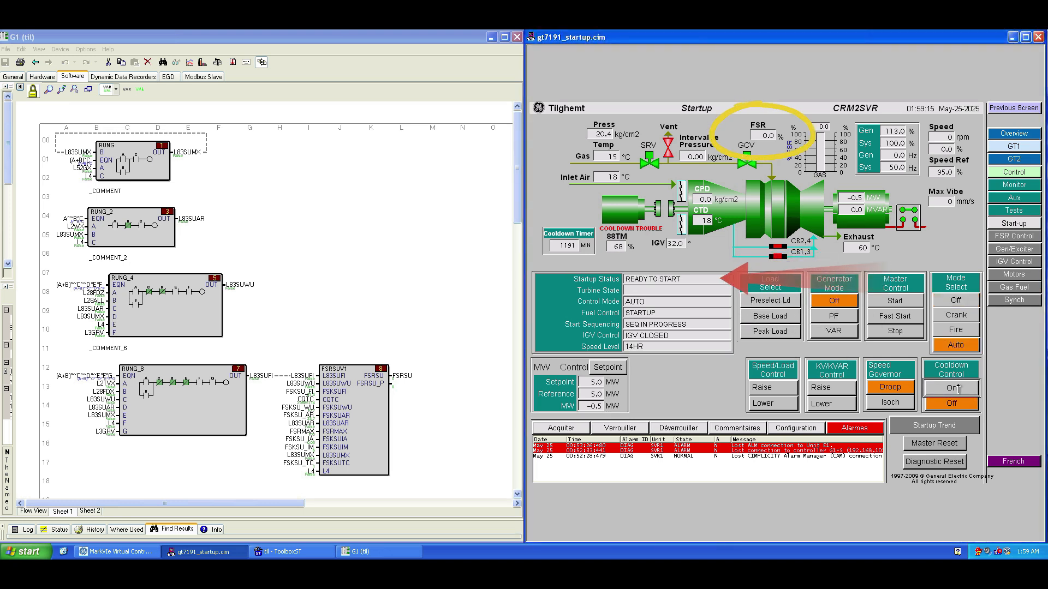
left_click(951, 388)
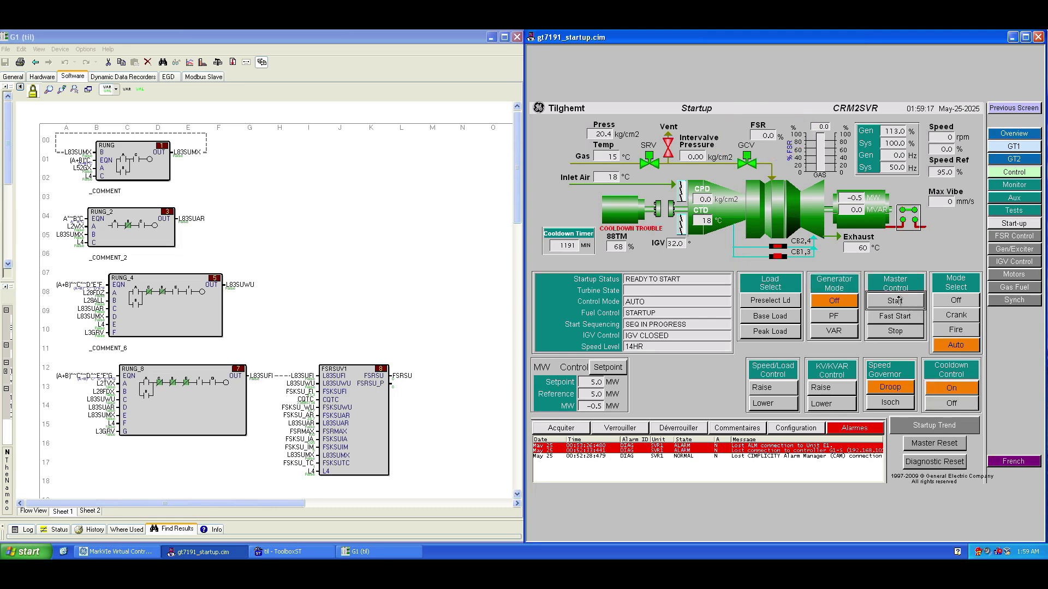
Issue the Master Control Start command and confirm the turbine start
left_click(894, 300)
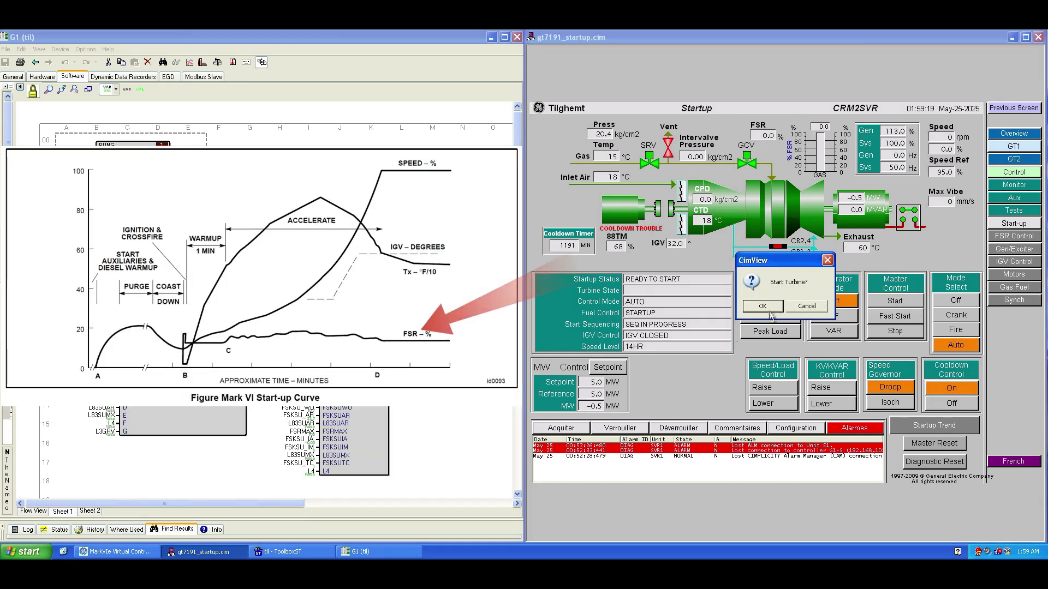
left_click(761, 305)
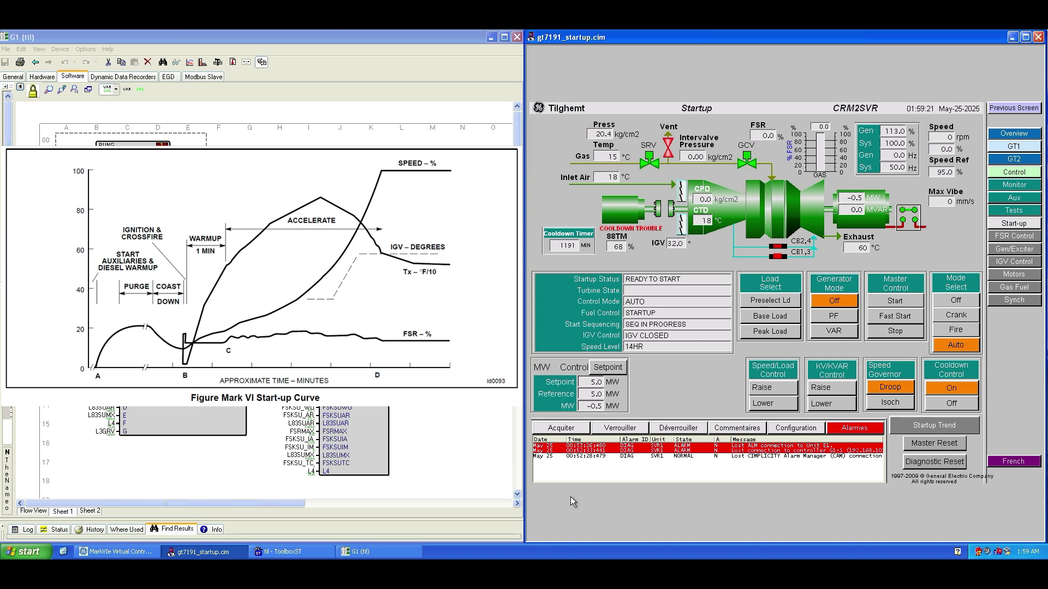
left_click(893, 300)
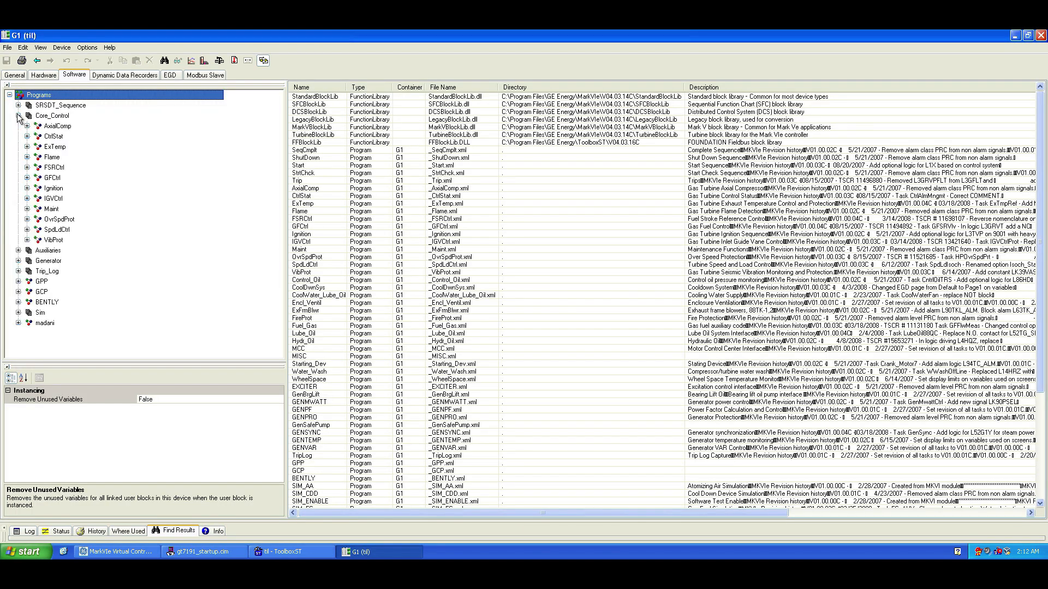
List the FSRCtrl tasks and reopen the _FSRSU startup FSR diagram
left_click(27, 167)
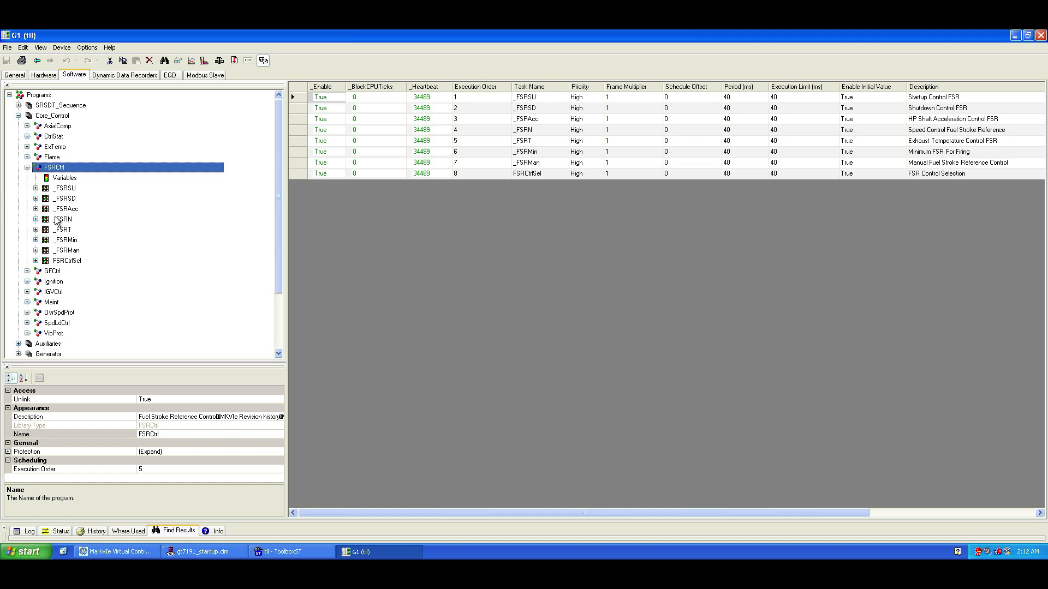
left_click(36, 189)
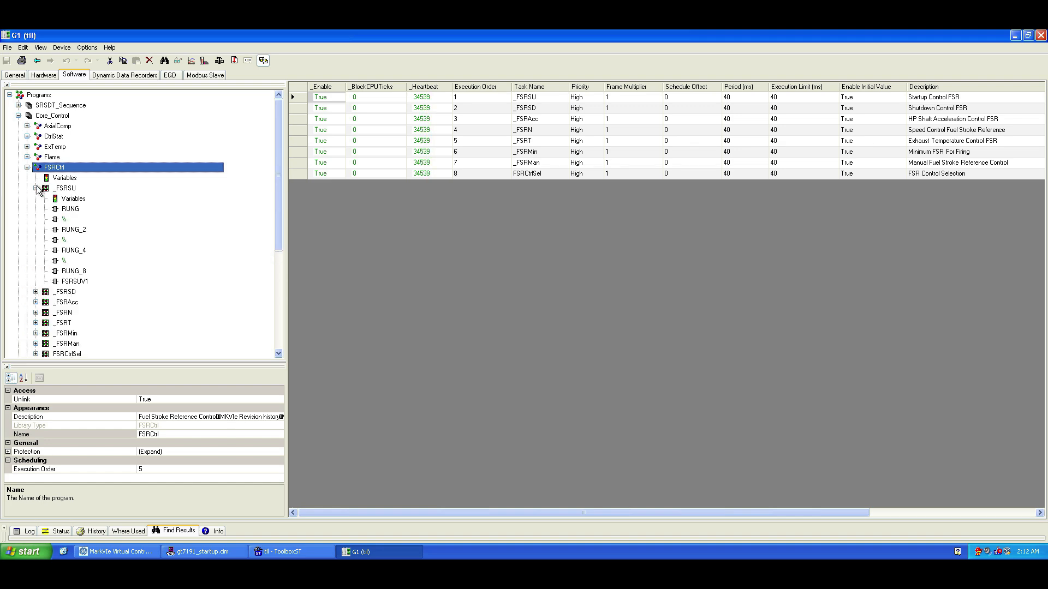
double_click(65, 187)
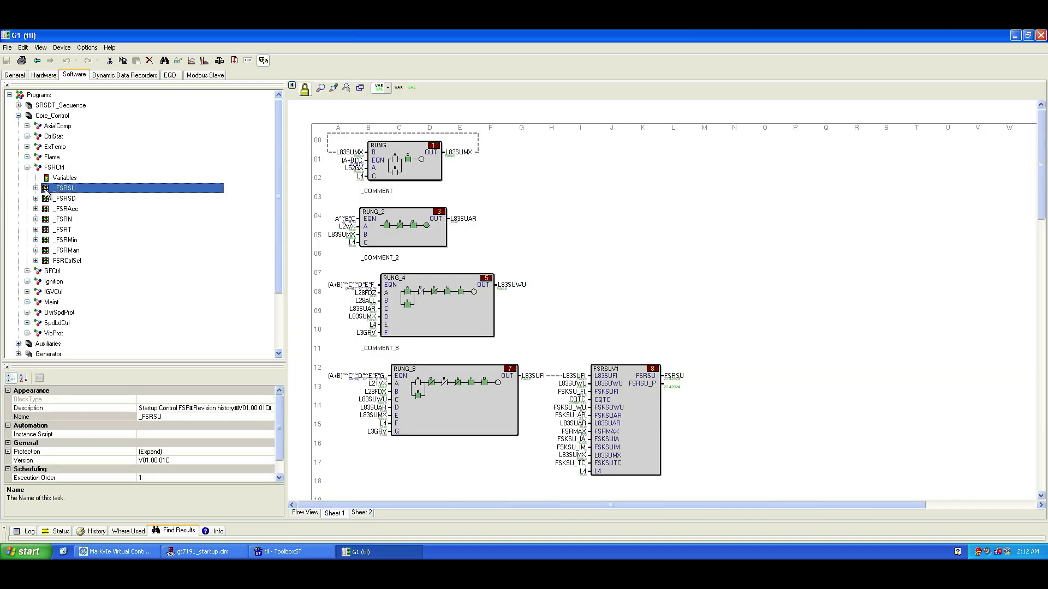
View the _FSRSD shutdown and _FSRAcc acceleration FSR diagrams with live values
left_click(35, 188)
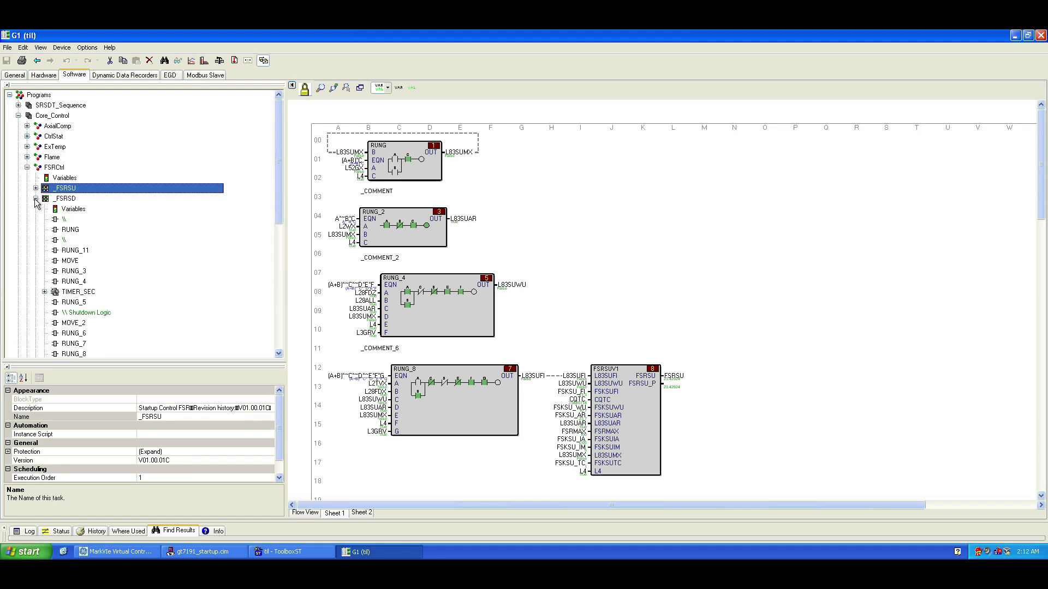
left_click(65, 199)
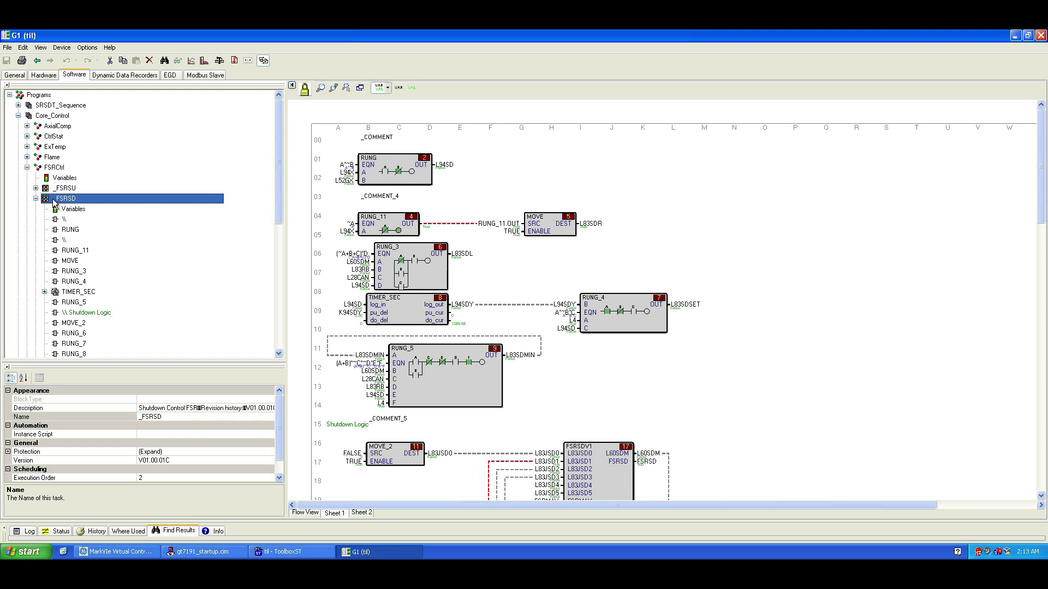
scroll("down", 3)
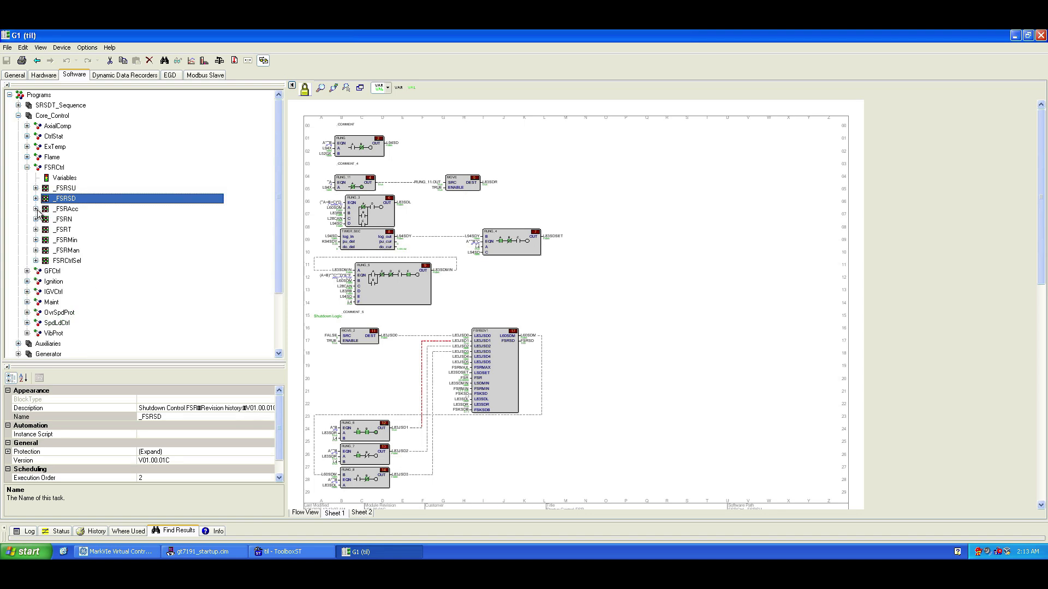
left_click(66, 209)
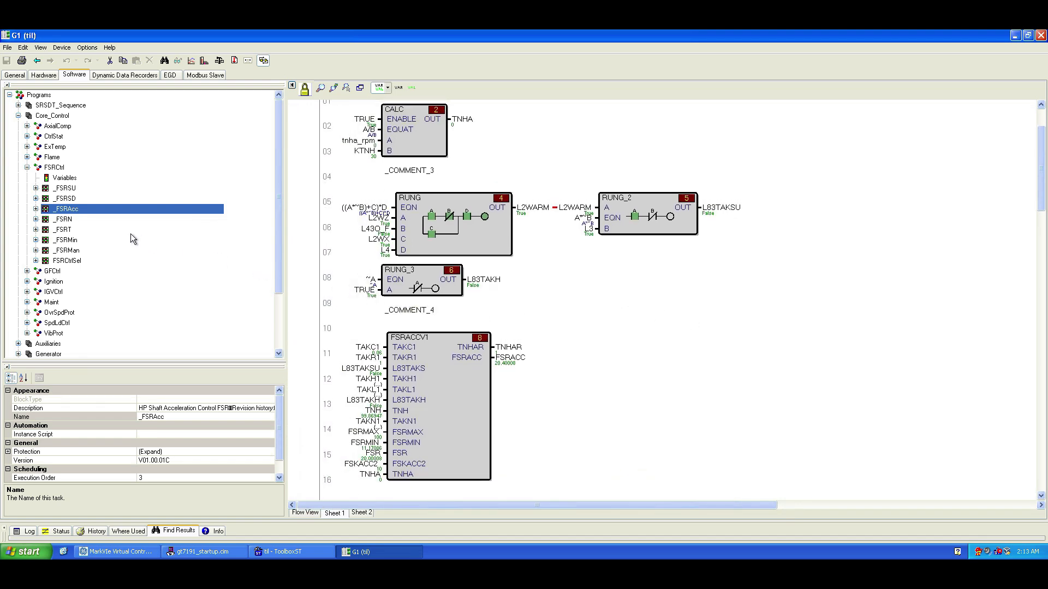
View the _FSRN, _FSRMin, _FSRMan and FSRCtrlSel diagrams, ending on the FSR minimum selector
left_click(62, 220)
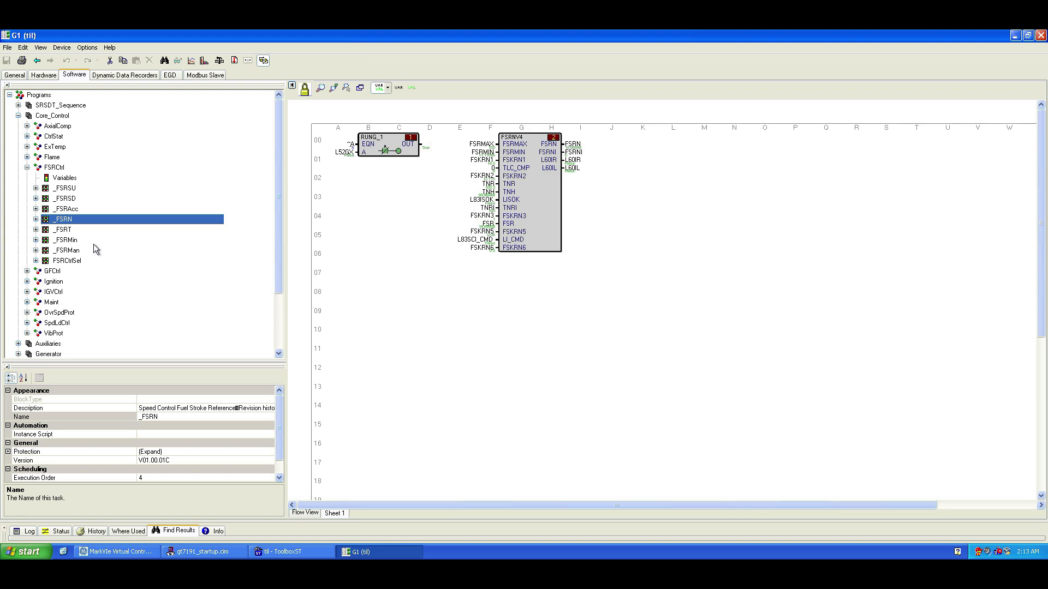
left_click(65, 241)
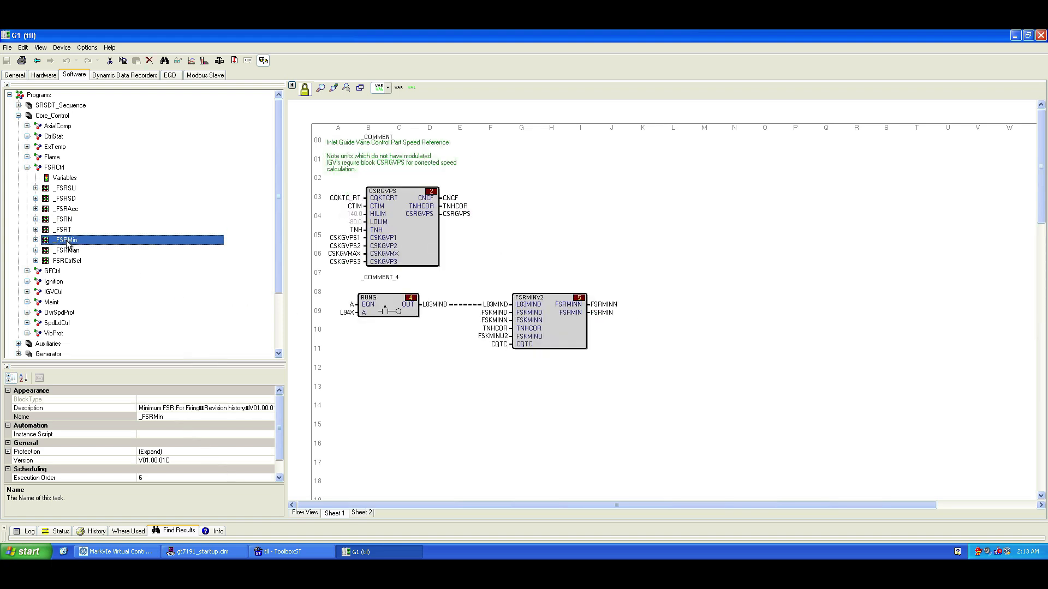
left_click(66, 250)
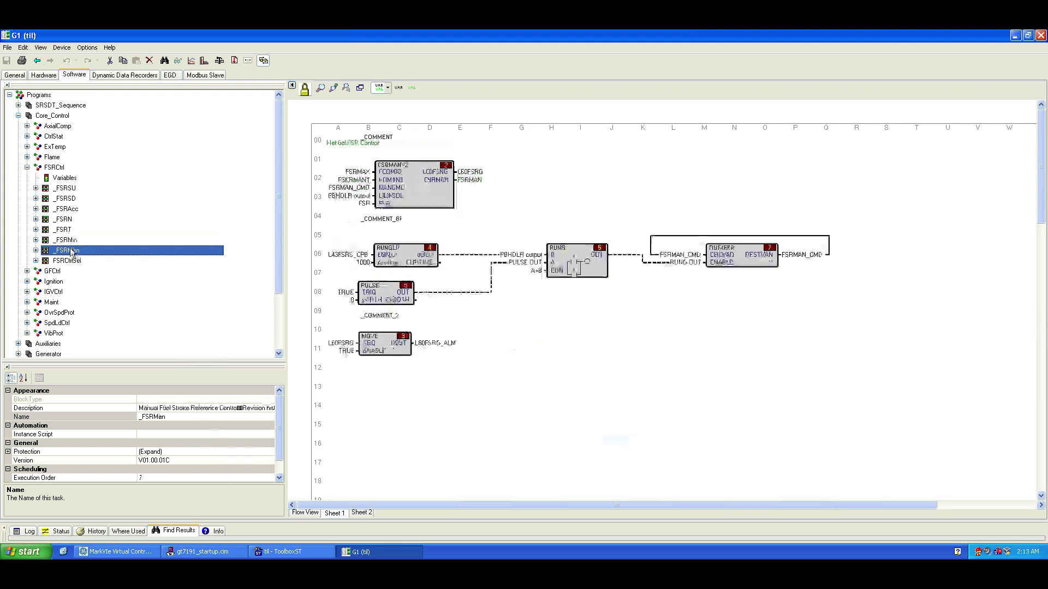
left_click(66, 261)
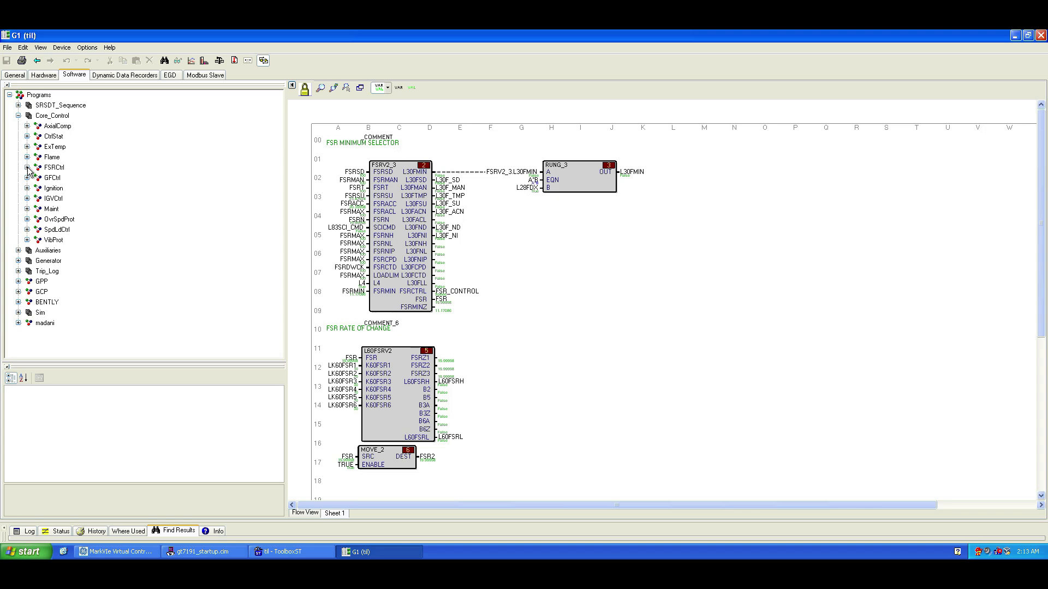
left_click(203, 551)
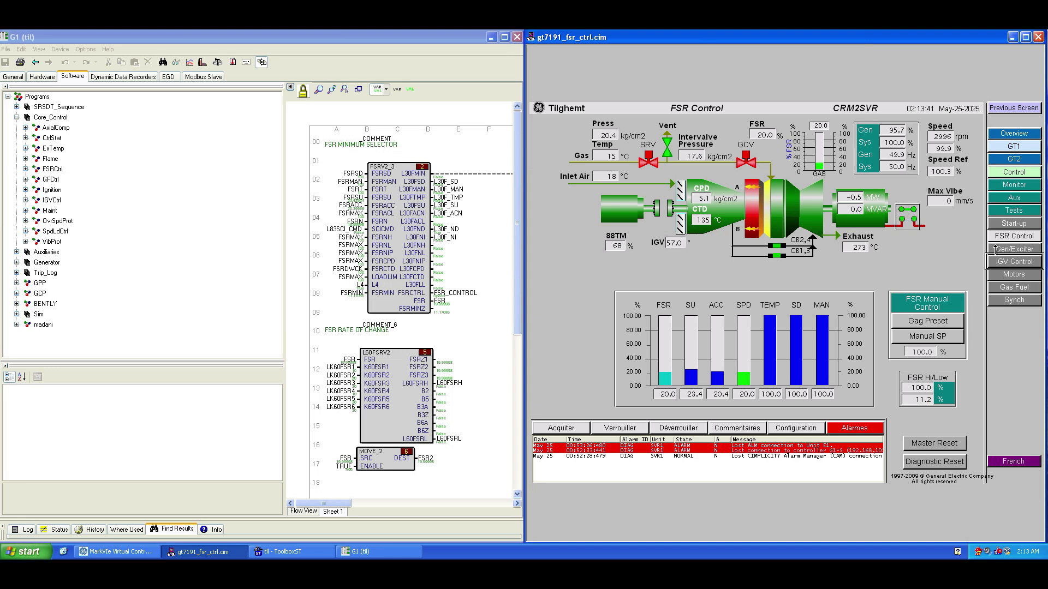